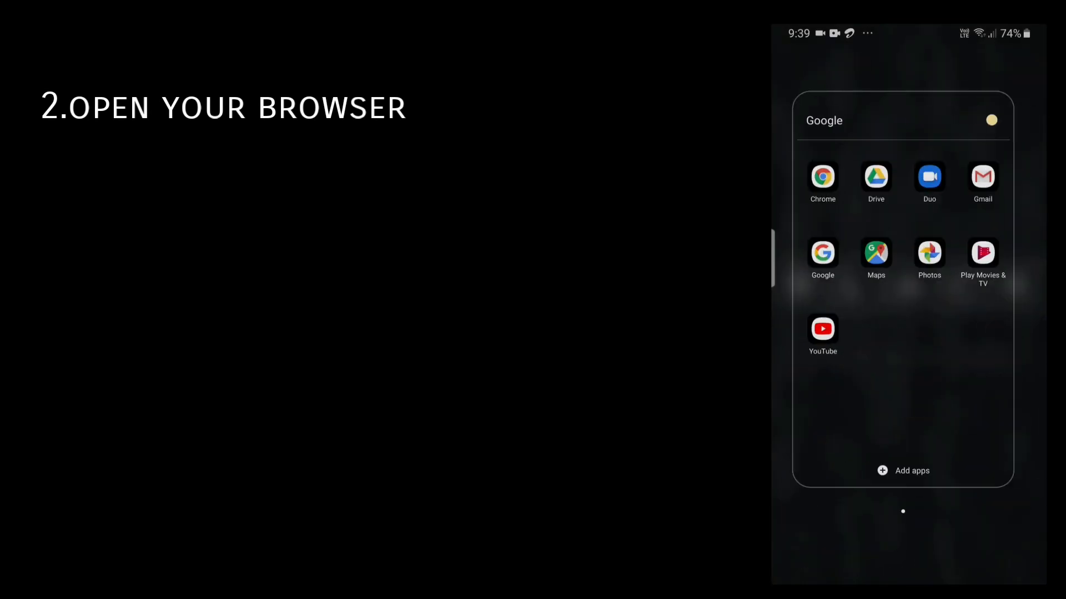
# Launch Chrome from the home screen's Google folder.
pyautogui.click(822, 177)
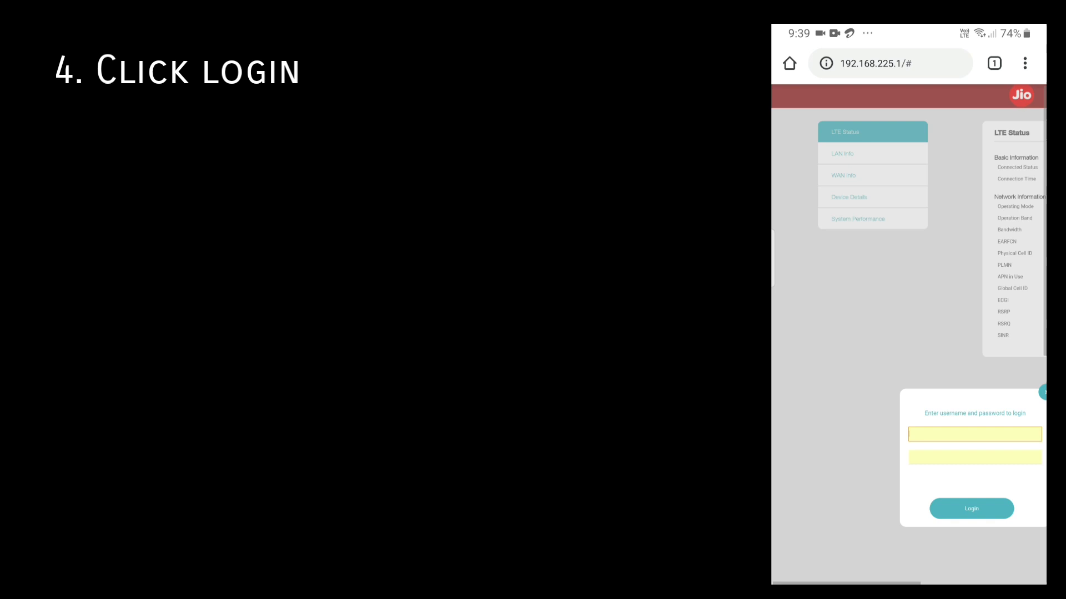
# Log in to the router with the saved 'administrator' username and password.
pyautogui.click(975, 434)
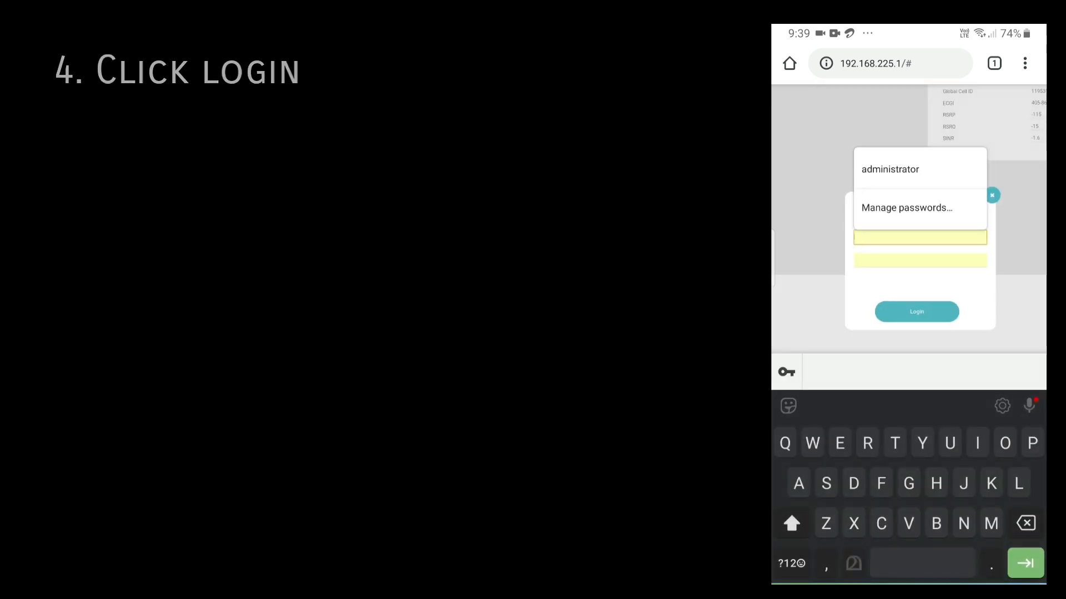
pyautogui.click(920, 169)
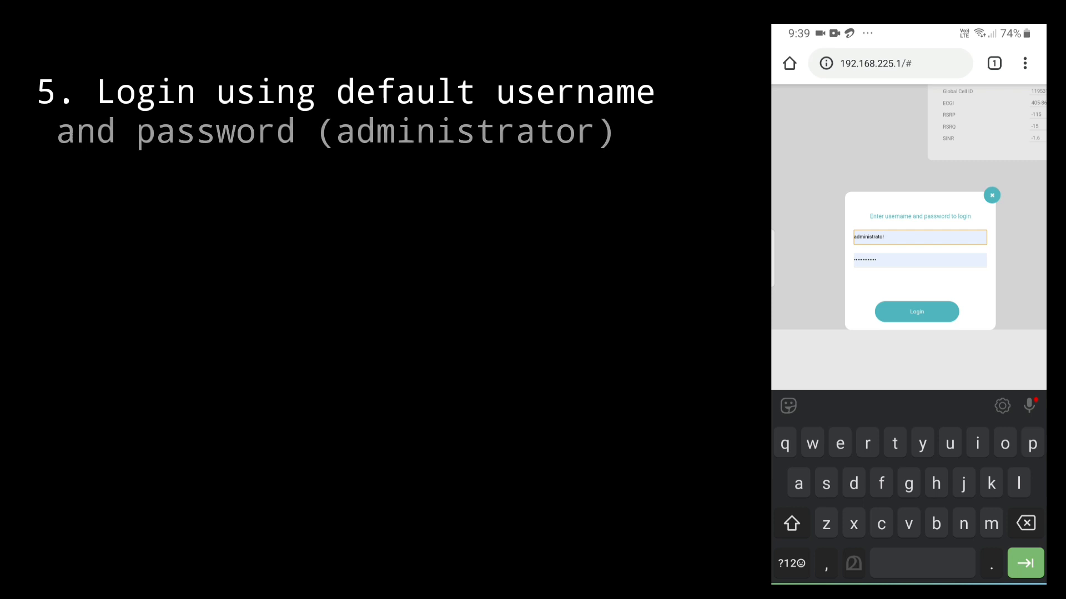
pyautogui.click(917, 312)
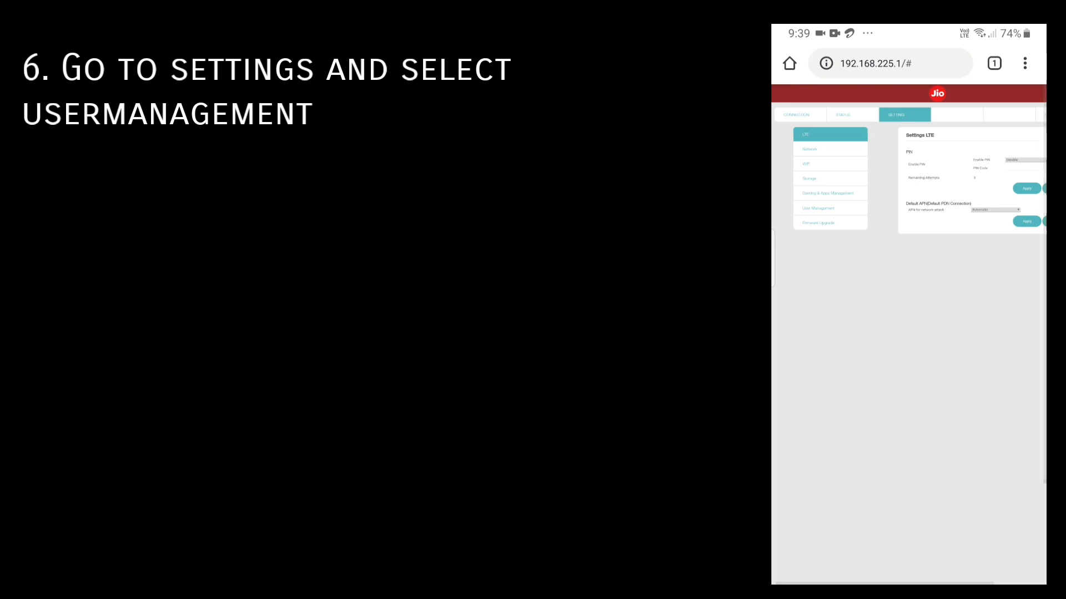
# Navigate through Network and WiFi to the User Management settings page.
pyautogui.click(809, 148)
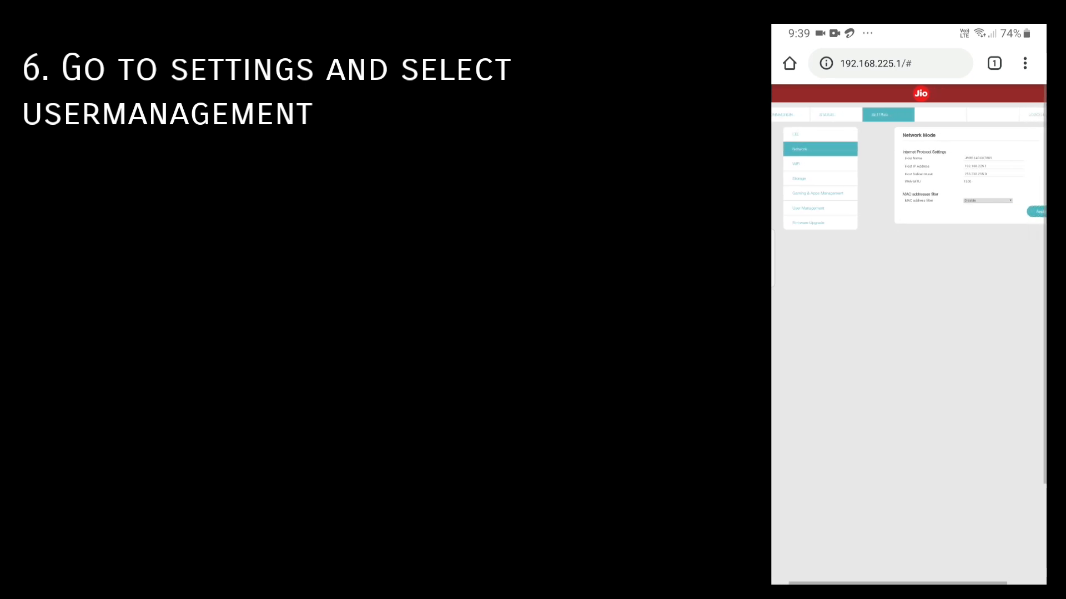
pyautogui.click(808, 164)
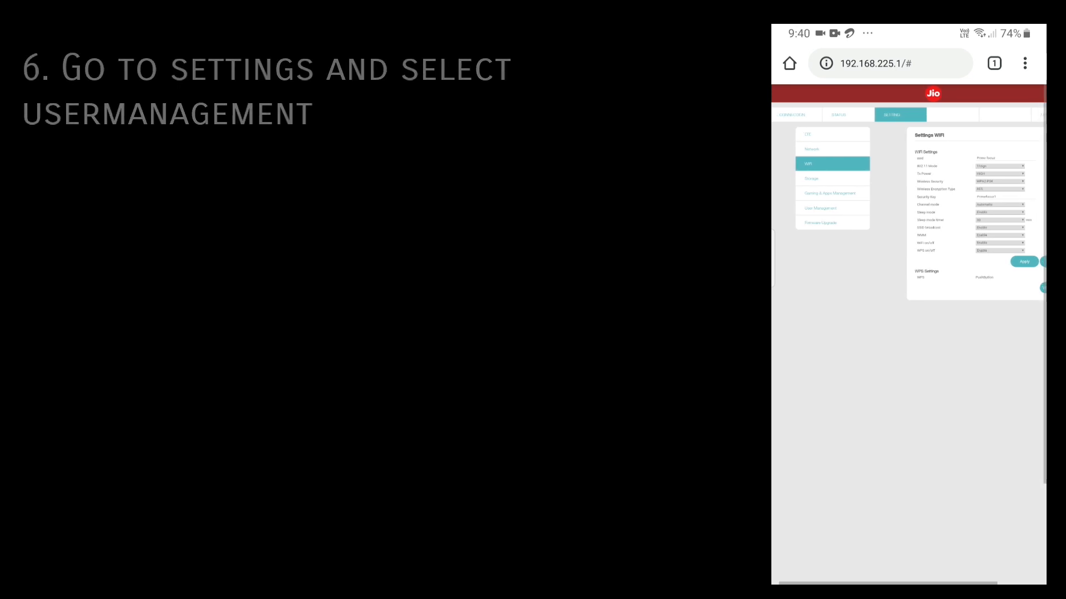
pyautogui.click(820, 208)
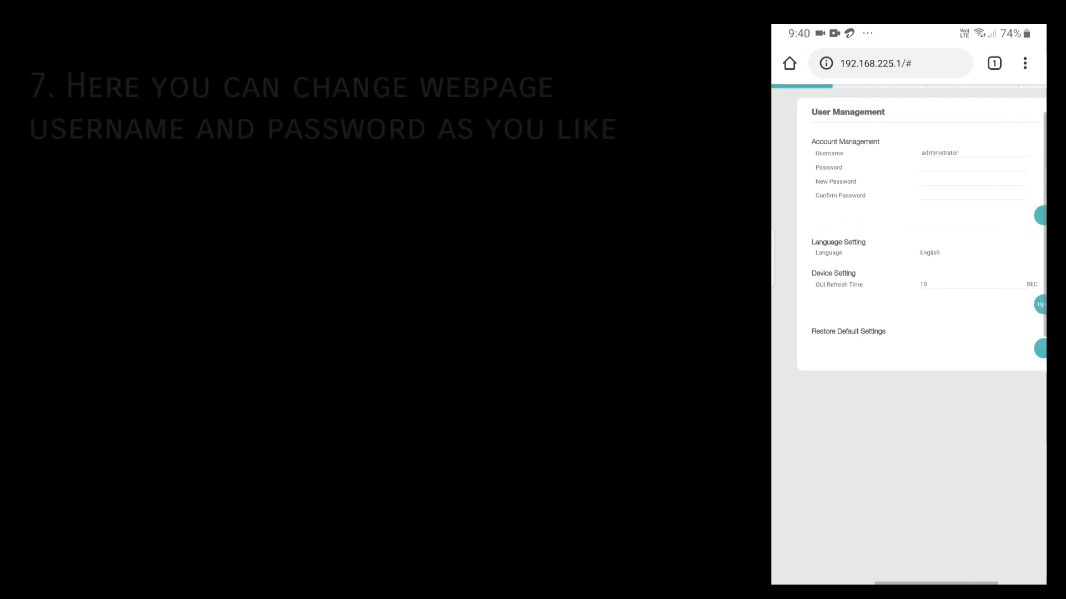
pyautogui.click(958, 152)
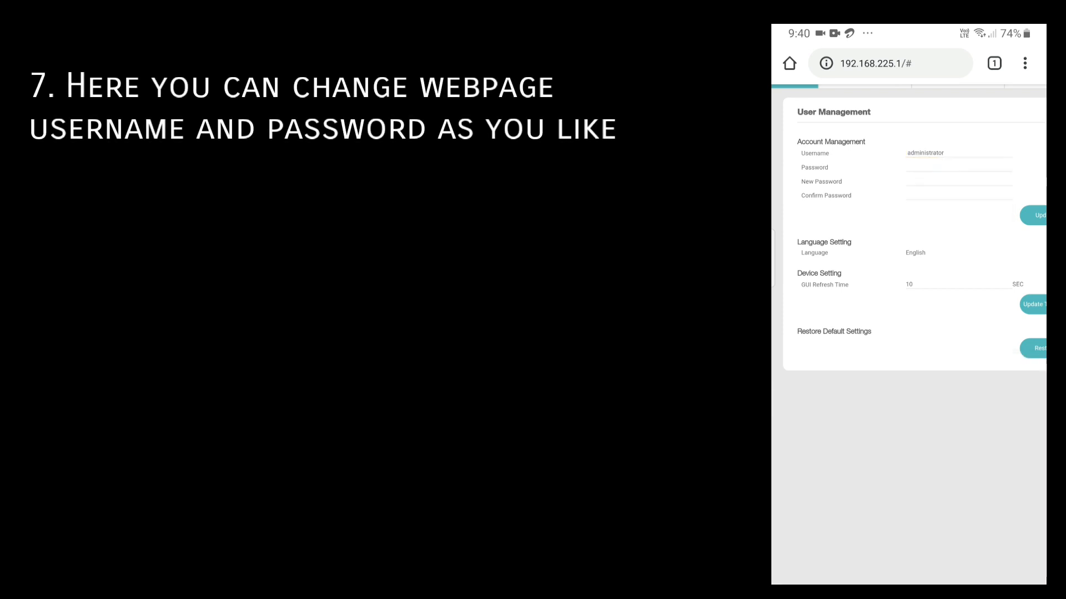
pyautogui.click(957, 167)
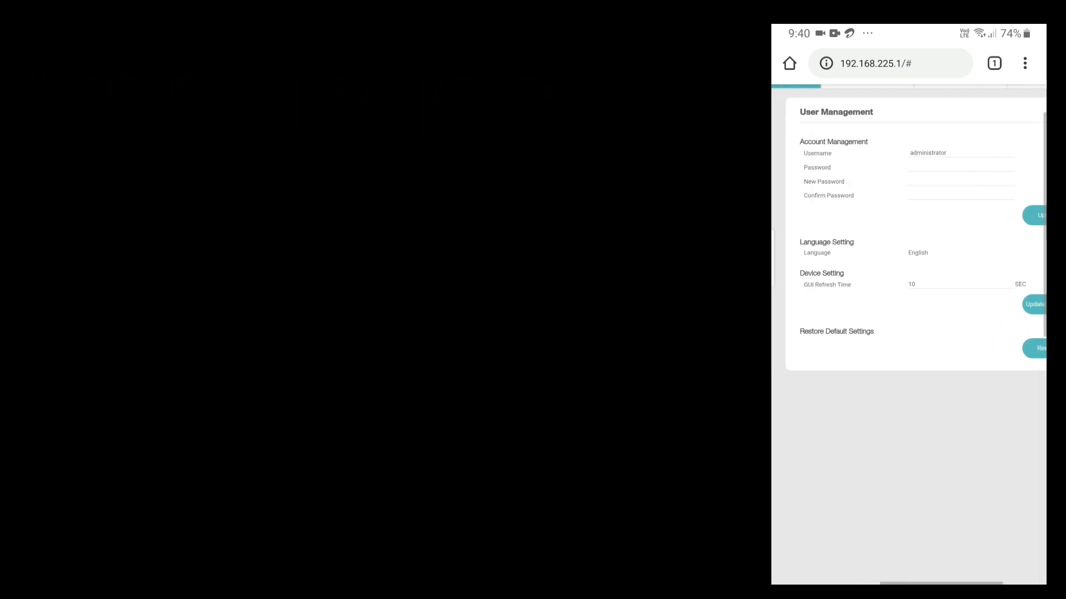
pyautogui.hscroll(3)
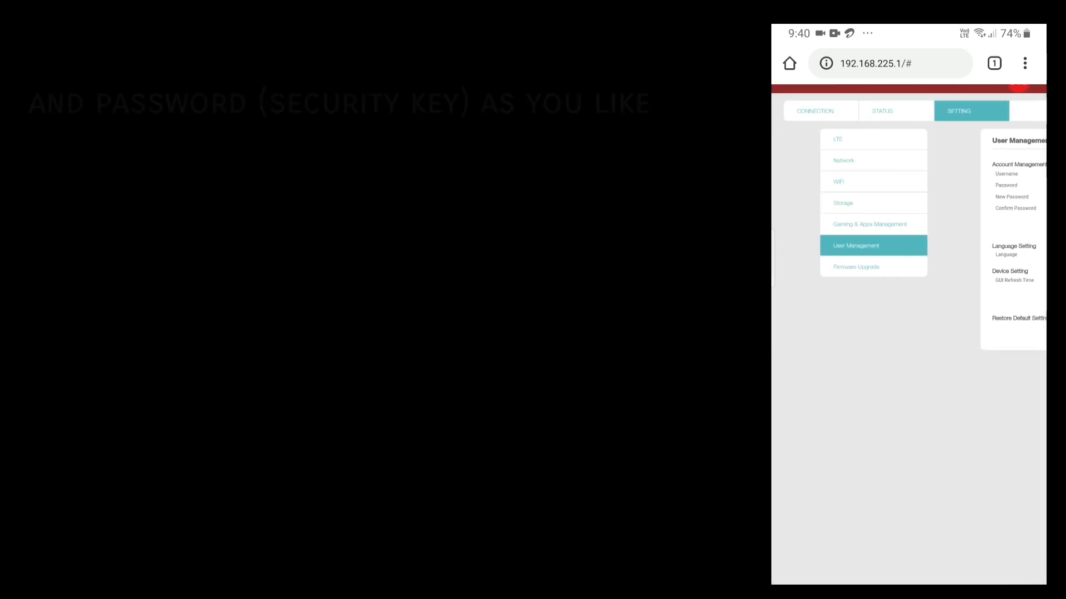
pyautogui.click(839, 182)
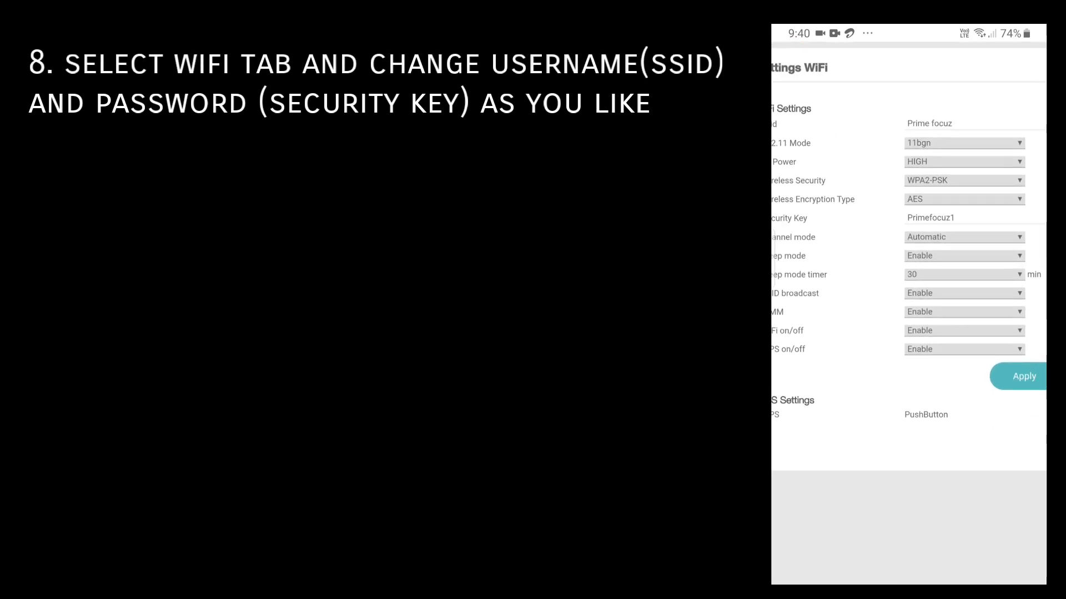
pyautogui.scroll(3)
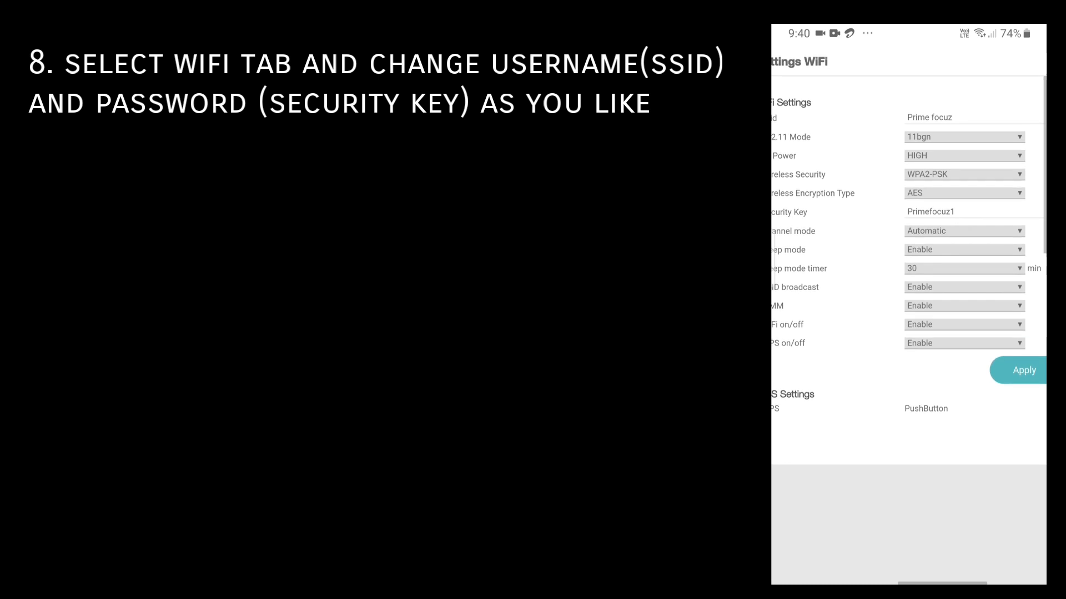
pyautogui.scroll(3)
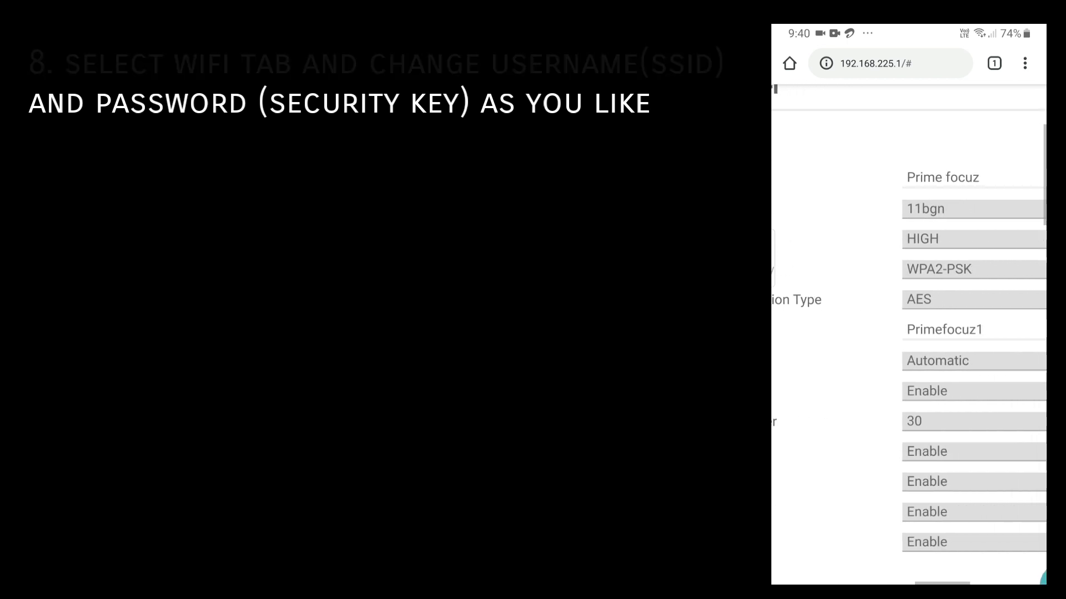
pyautogui.scroll(-3)
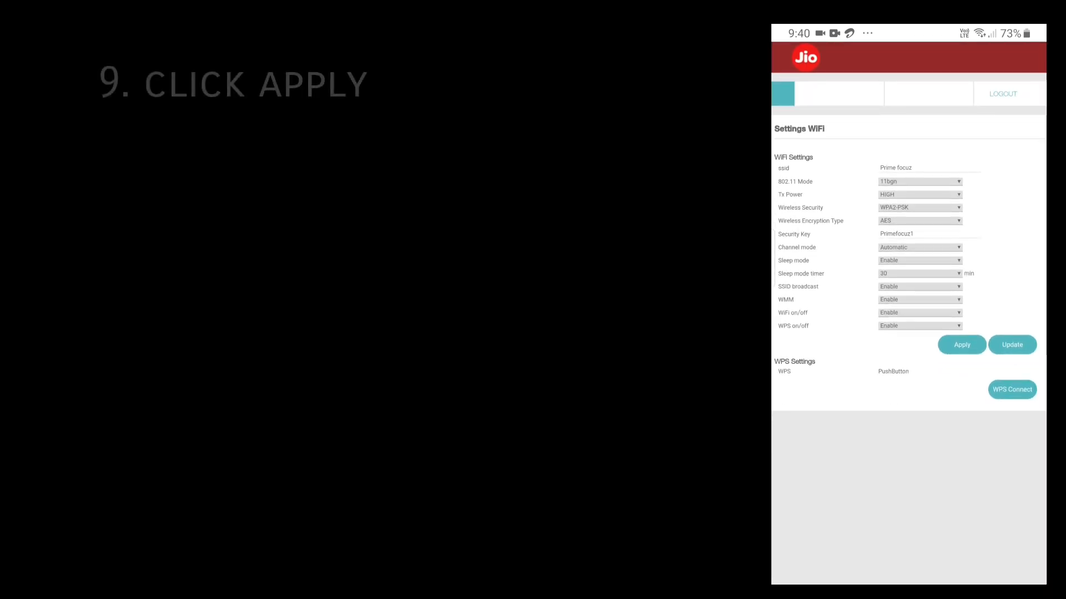
# Apply the WiFi settings and let the page reload to LTE Status.
pyautogui.click(961, 345)
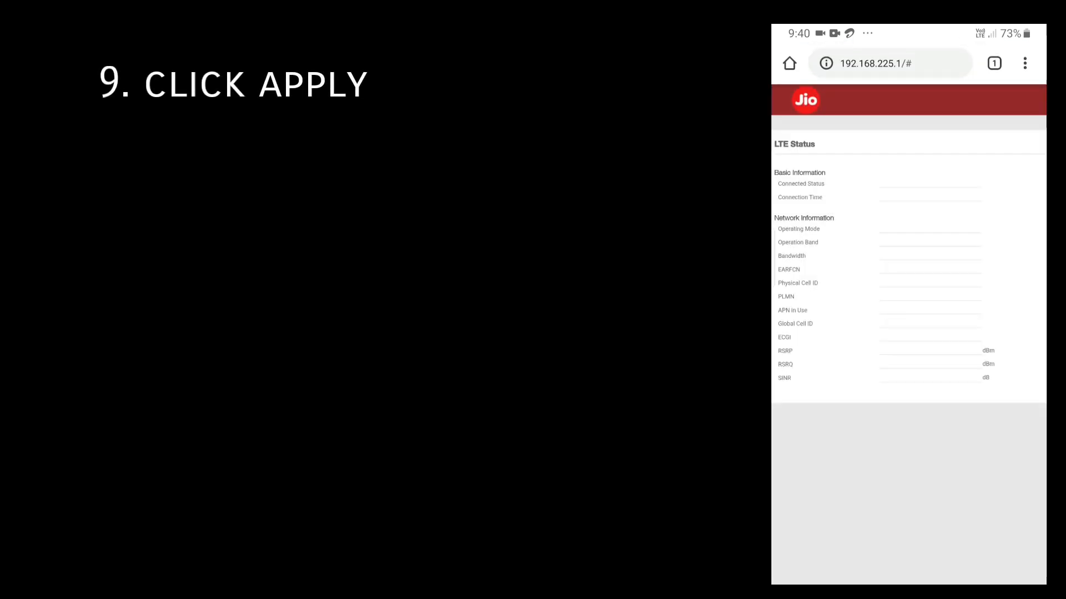
pyautogui.click(781, 100)
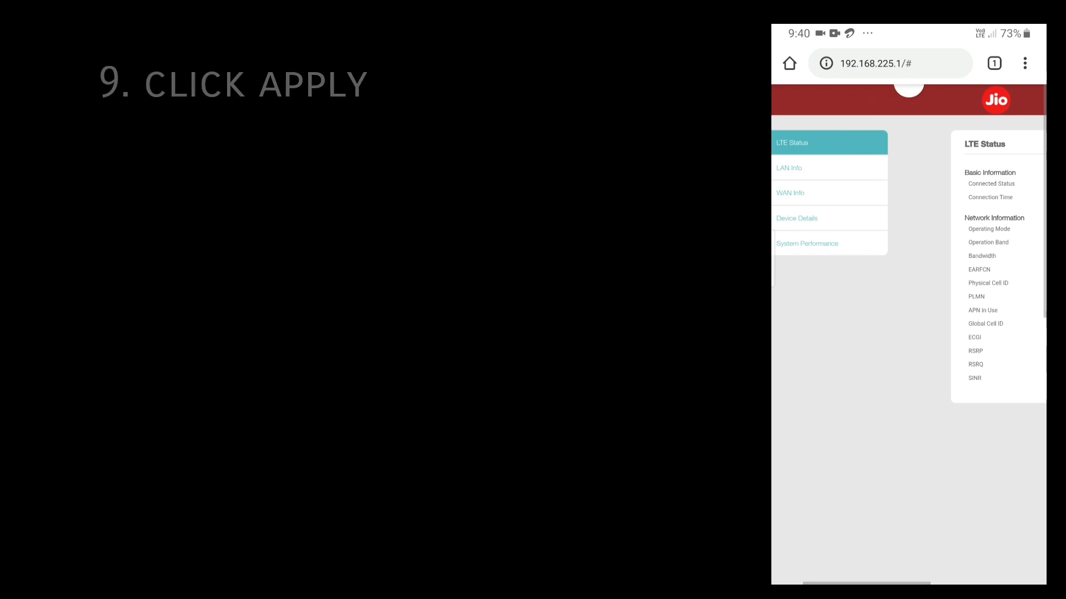